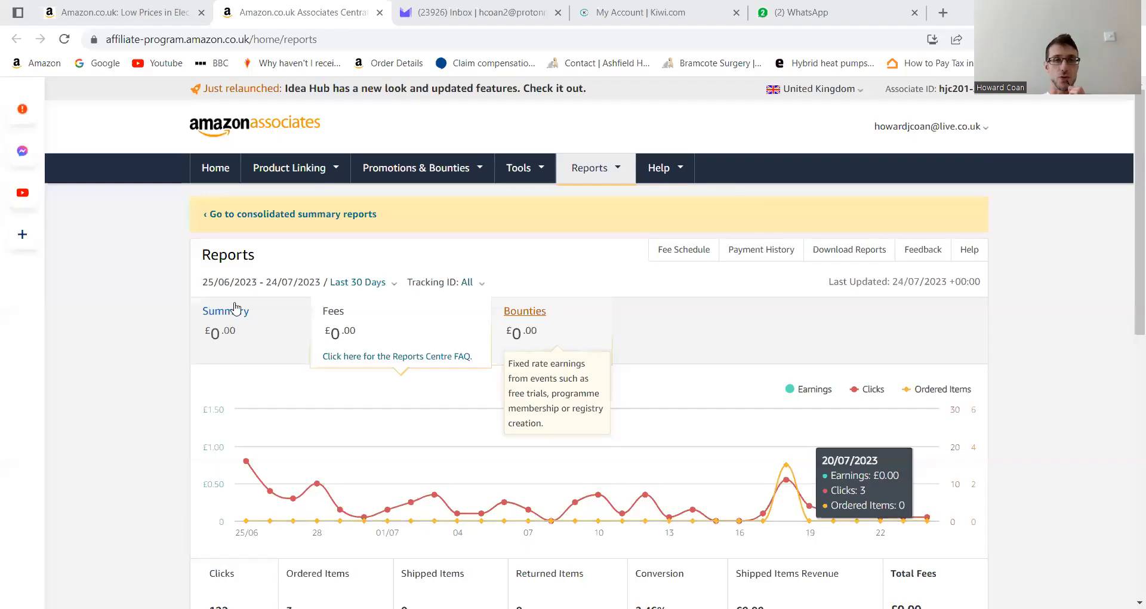
mouse_move(159, 246)
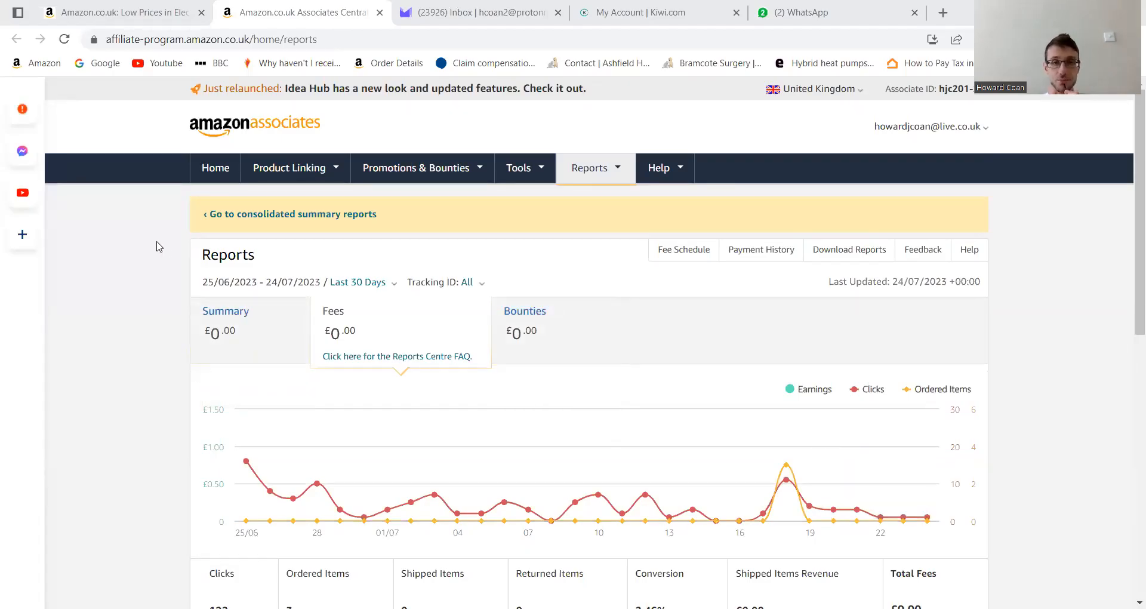
mouse_move(776, 334)
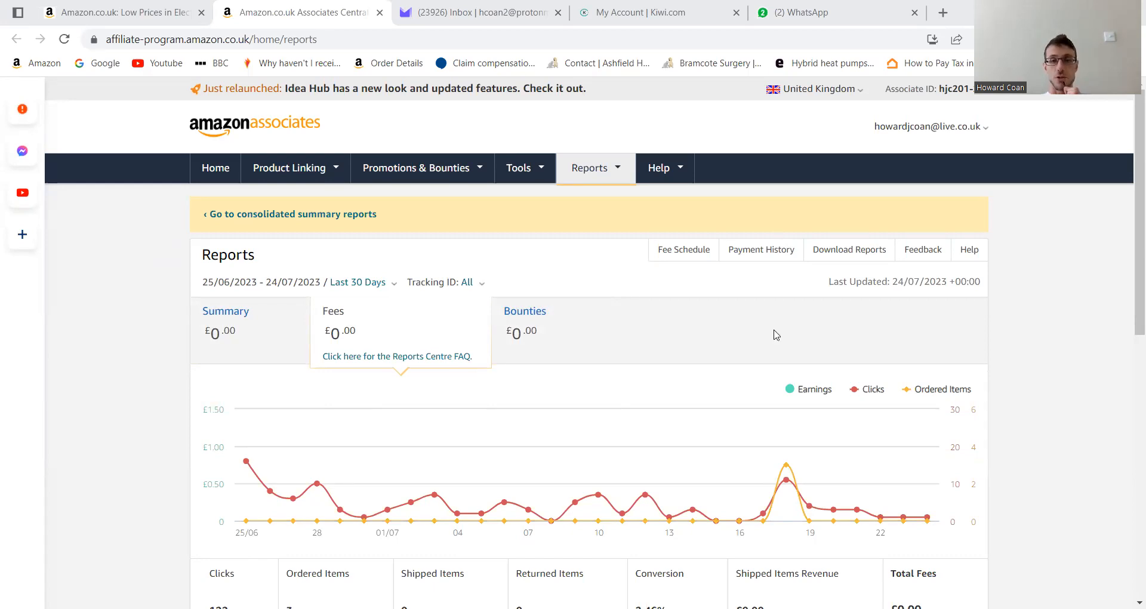
mouse_move(785, 480)
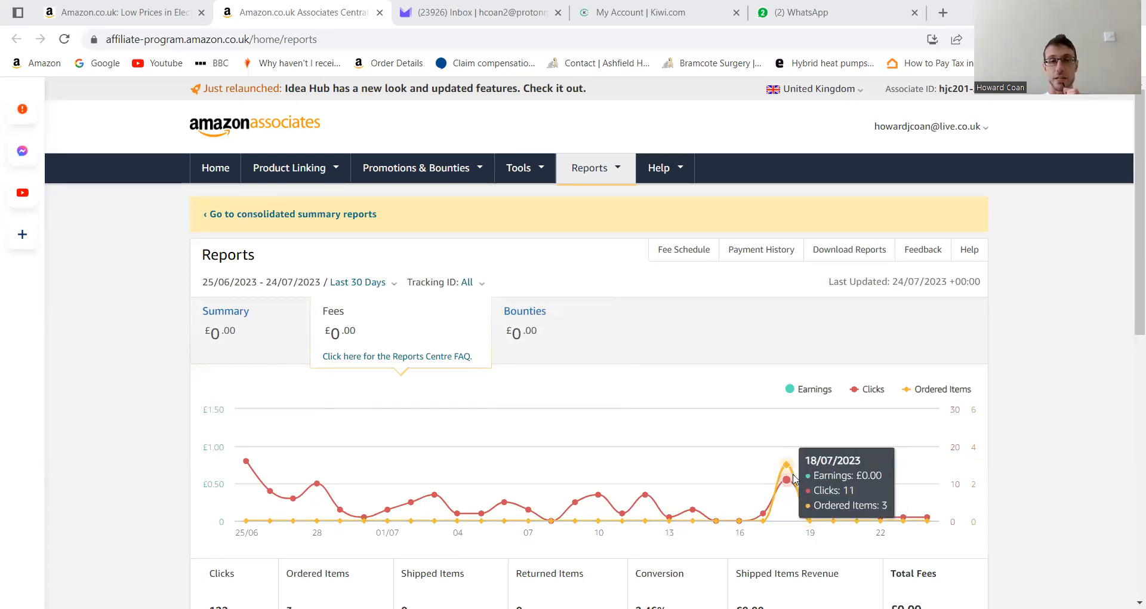
mouse_move(809, 484)
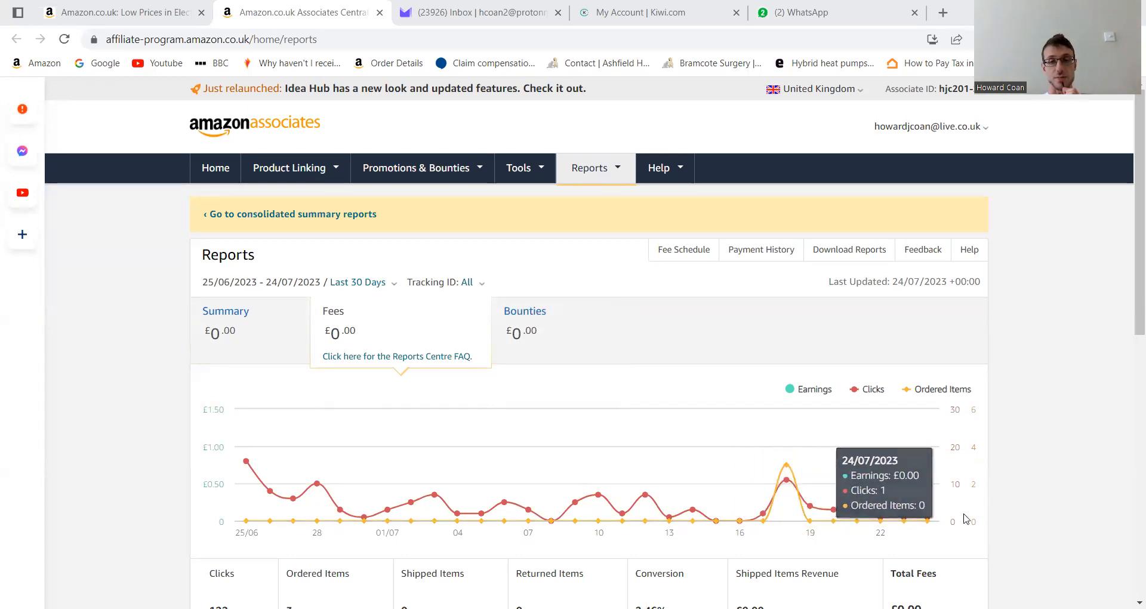
Step: Switch from the Associates reports to the Amazon.co.uk shopping homepage tab
scroll(down, 3)
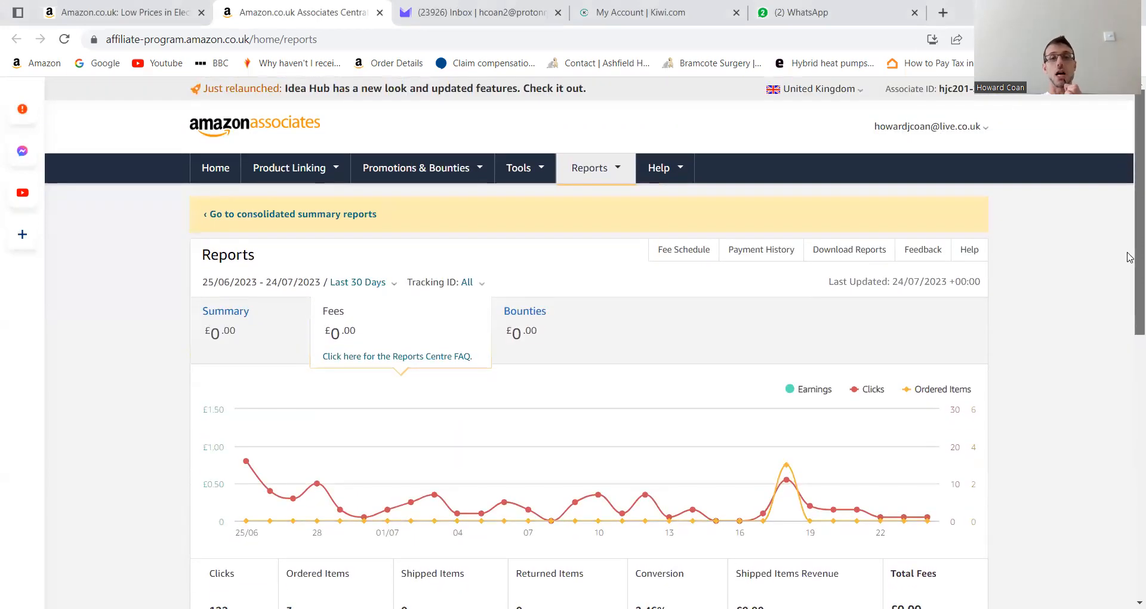
mouse_move(695, 305)
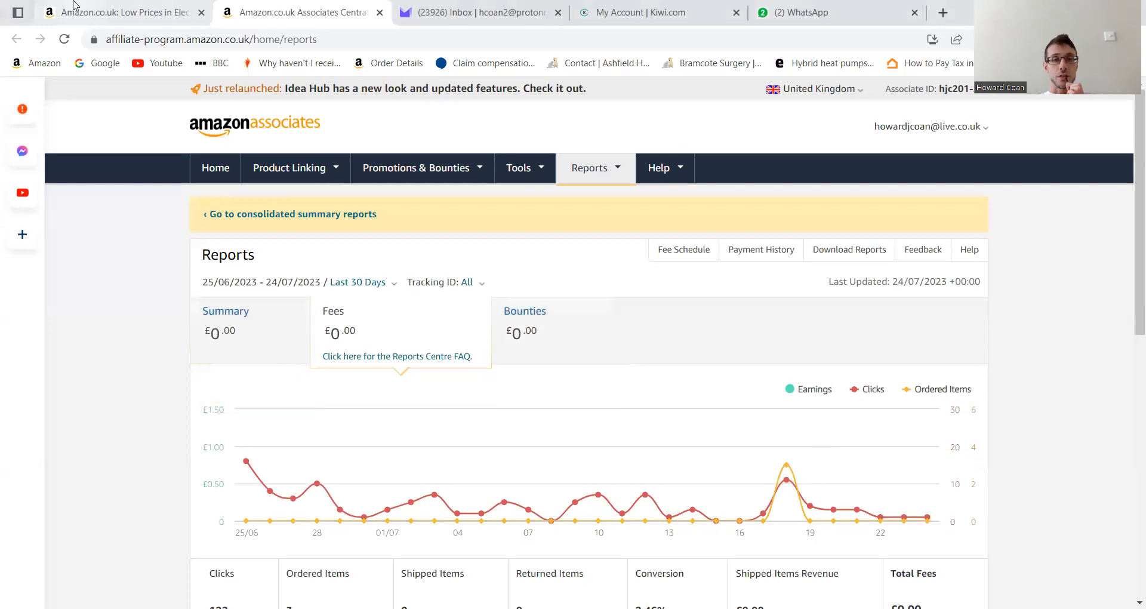
click(120, 12)
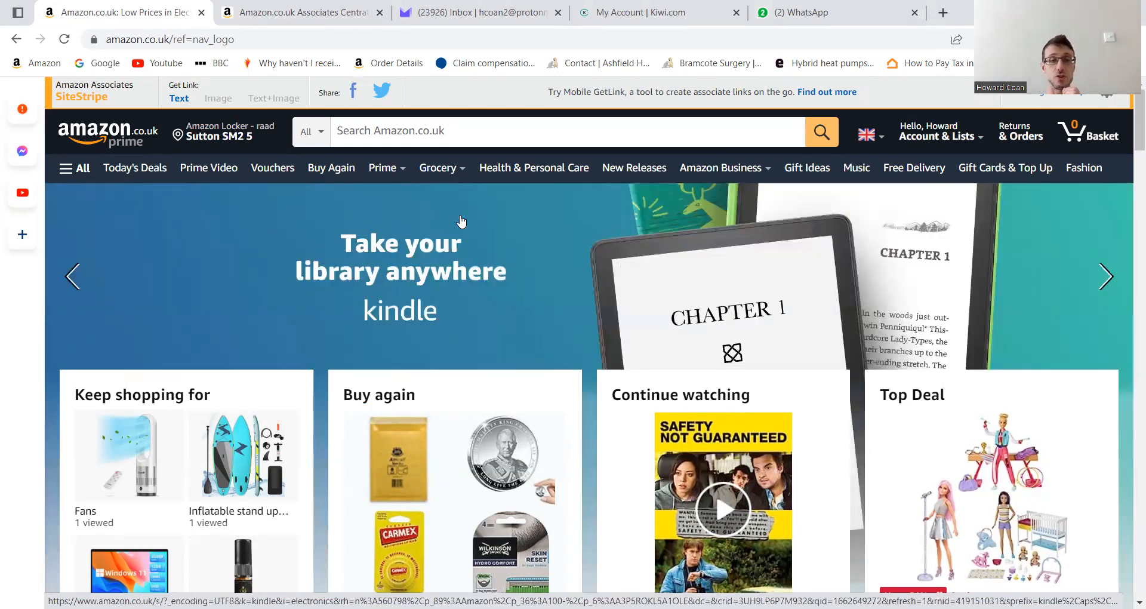
mouse_move(304, 177)
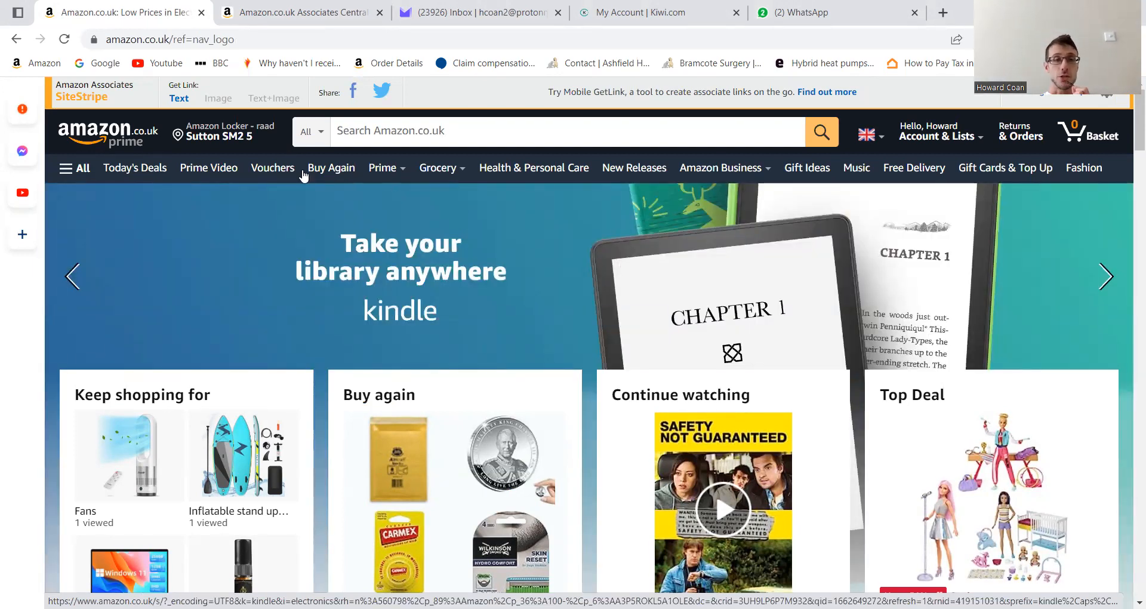
Step: Browse Today's Deals down through the Lightning Deals listings of discounted products
click(135, 168)
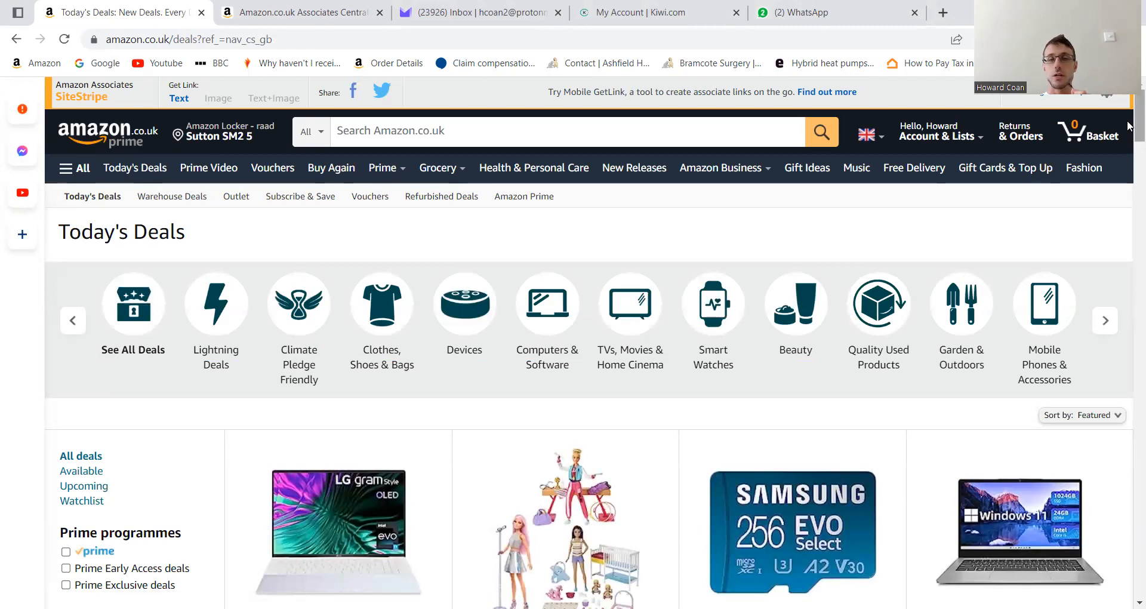
scroll(down, 3)
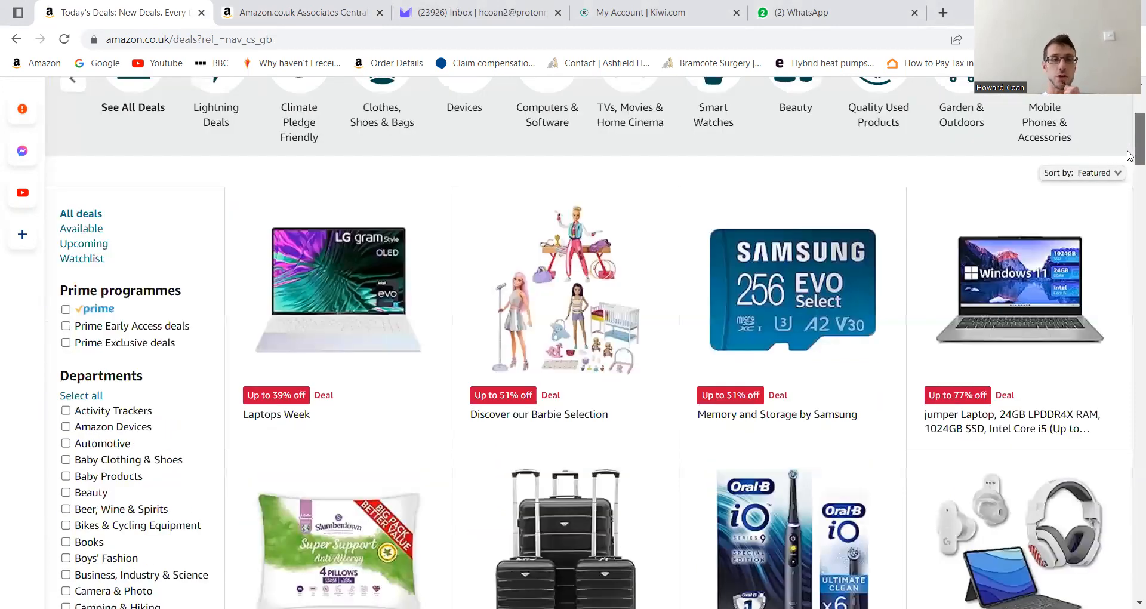
scroll(down, 3)
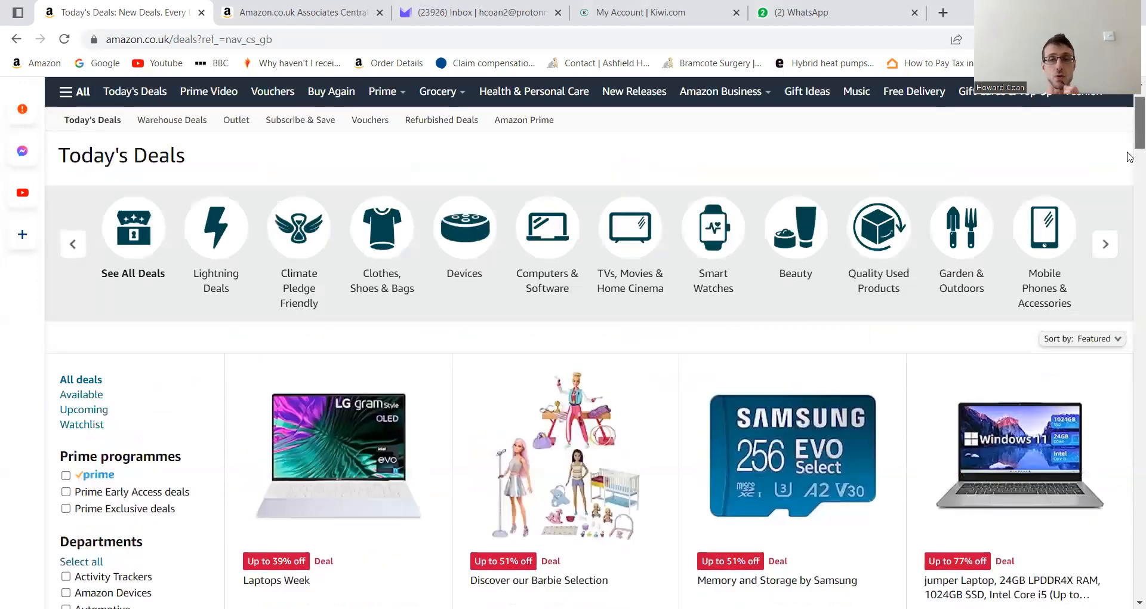
scroll(down, 3)
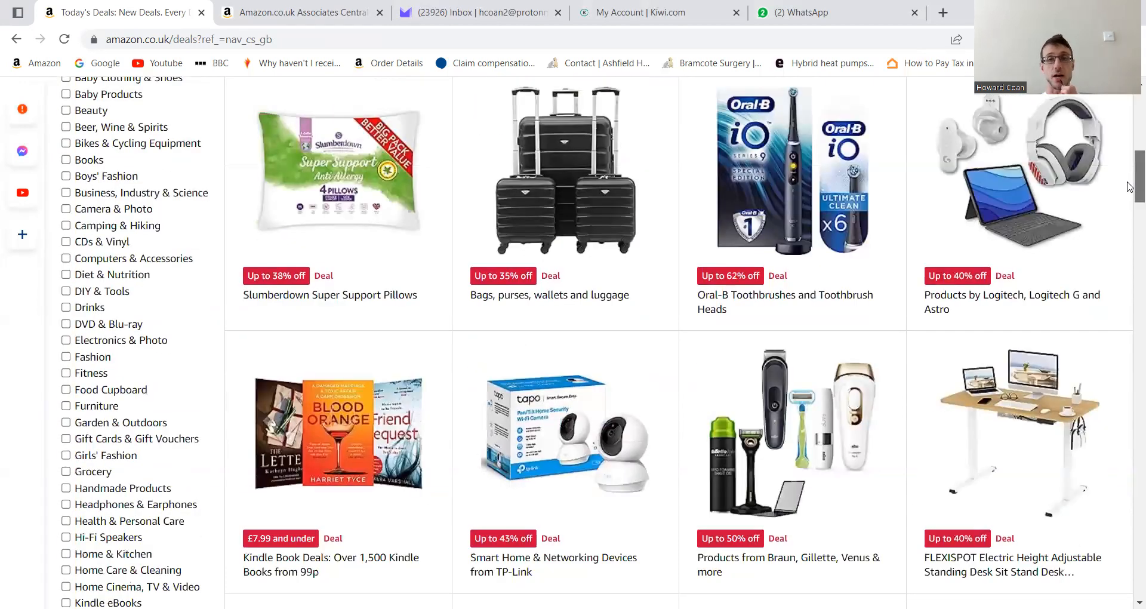
scroll(down, 3)
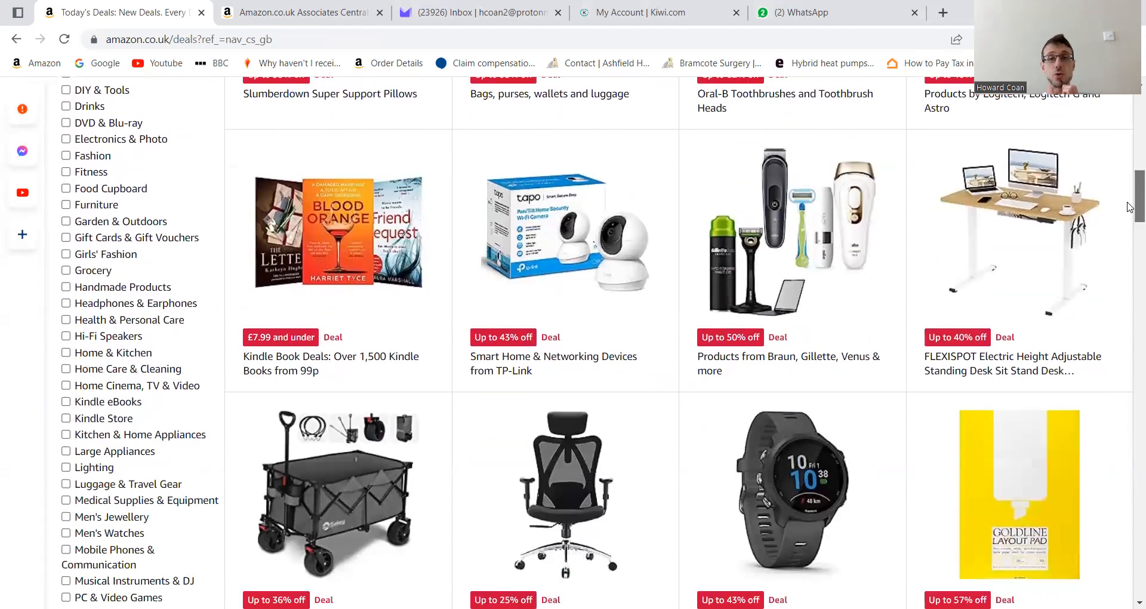
scroll(down, 3)
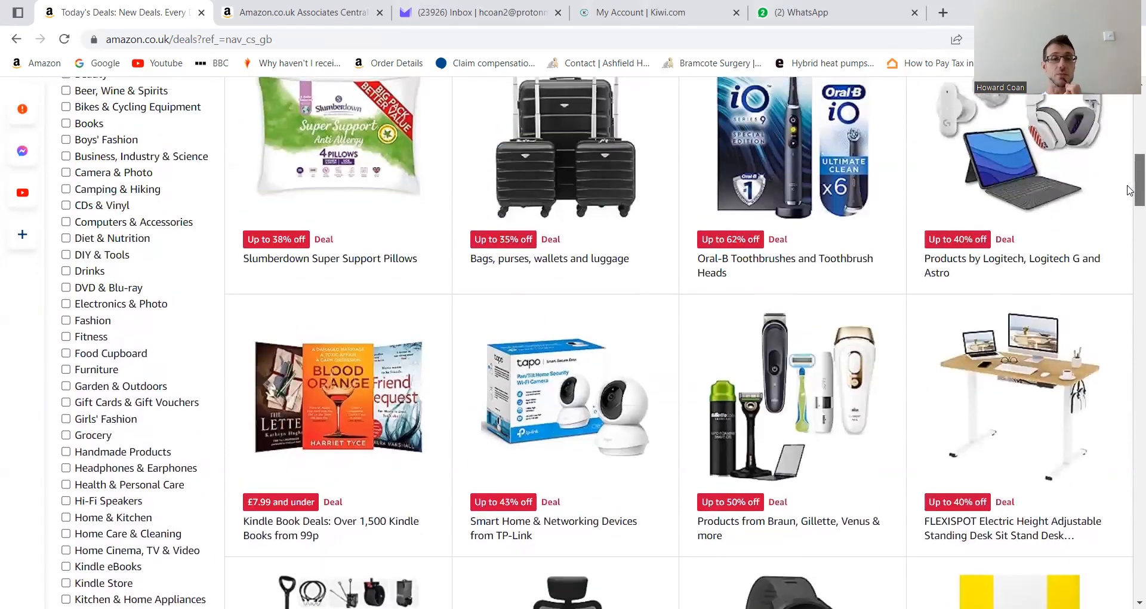
scroll(up, 3)
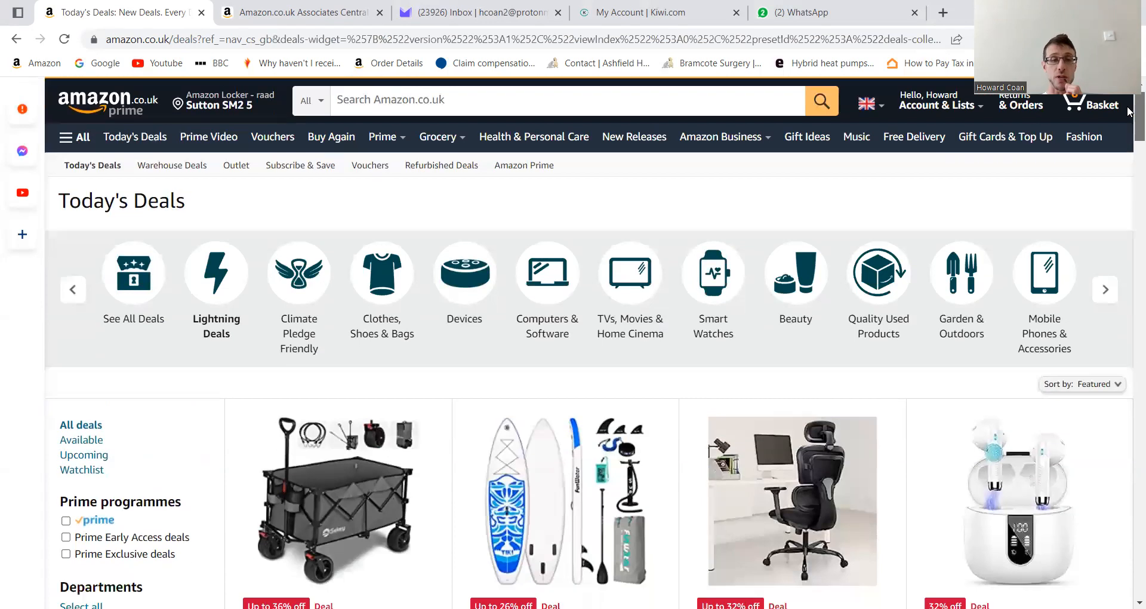
scroll(down, 3)
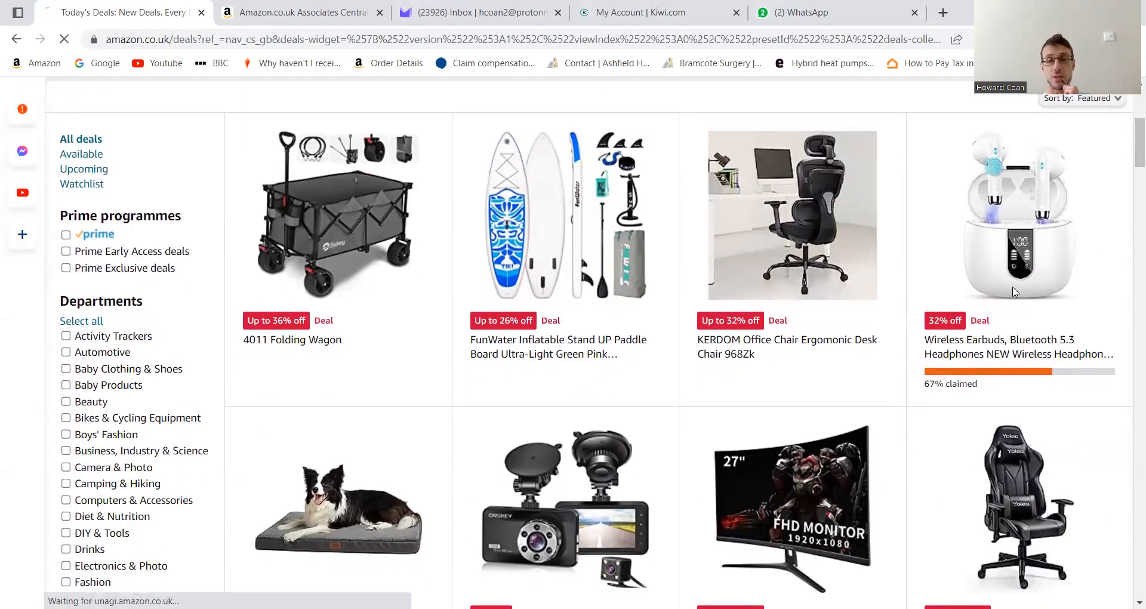
Step: Open the Wireless Earbuds Bluetooth 5.3 lightning deal product page at £16.99
click(1019, 213)
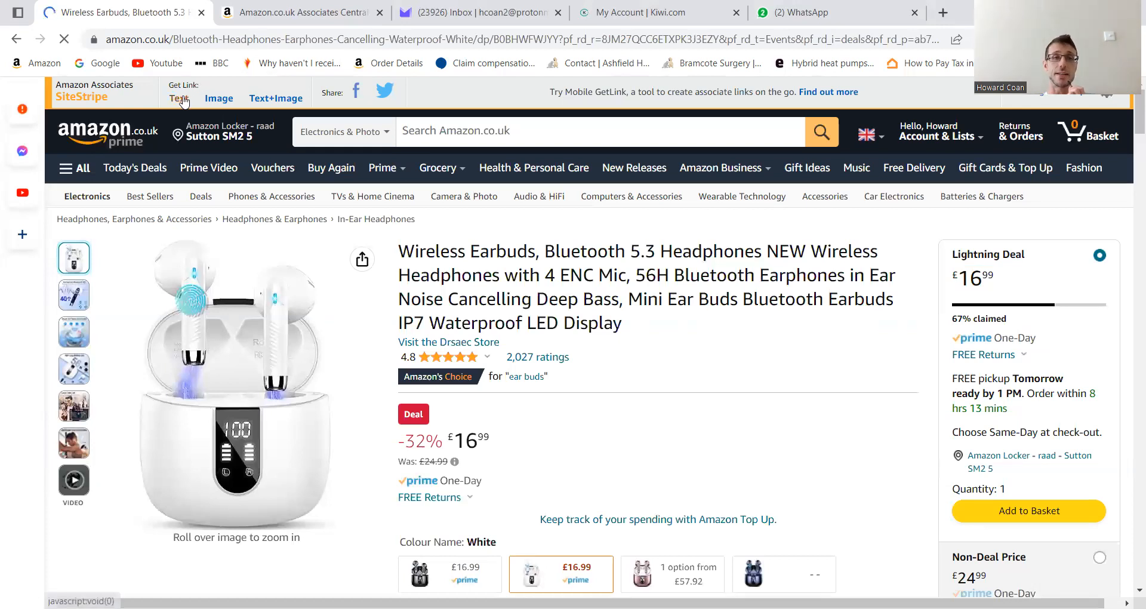
Step: Generate the SiteStripe short text link amzn.to/44UpeVk for the earbuds, then dismiss the panel
click(176, 98)
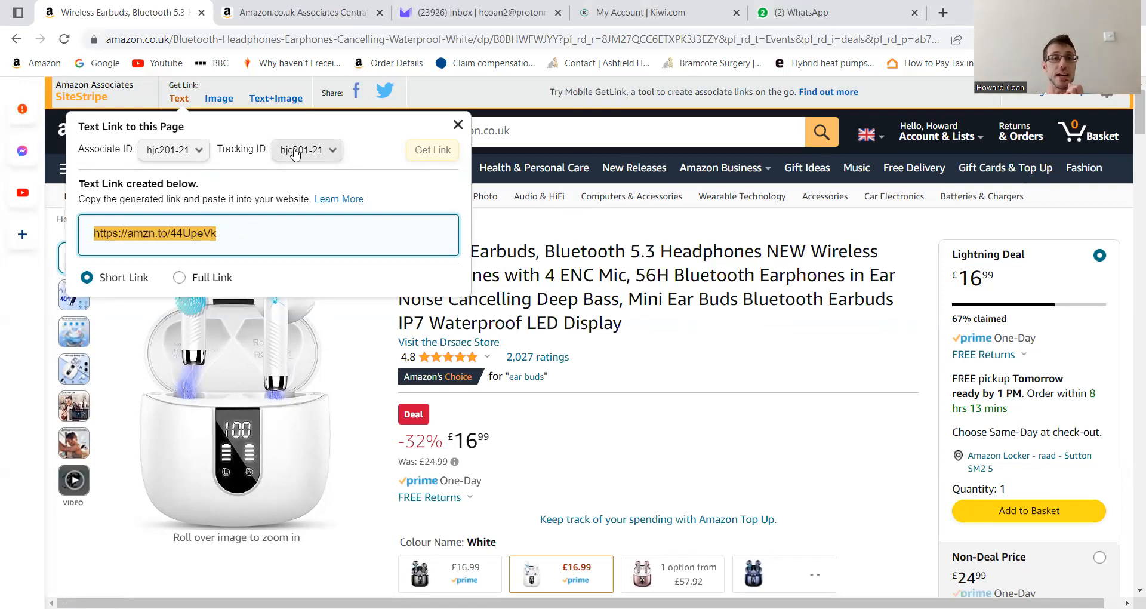
mouse_move(329, 161)
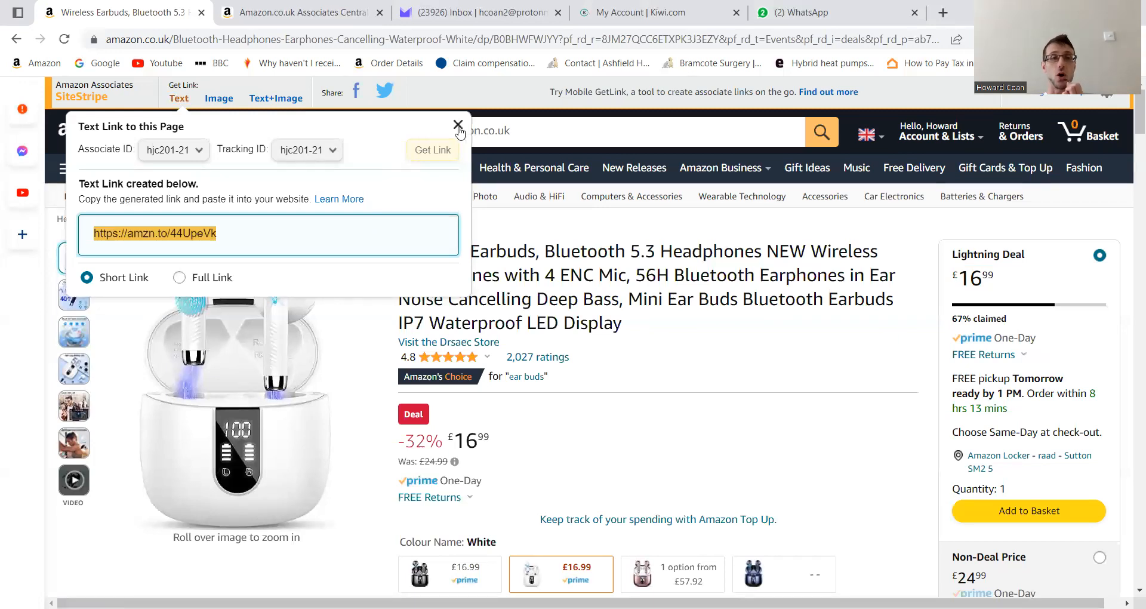
click(459, 126)
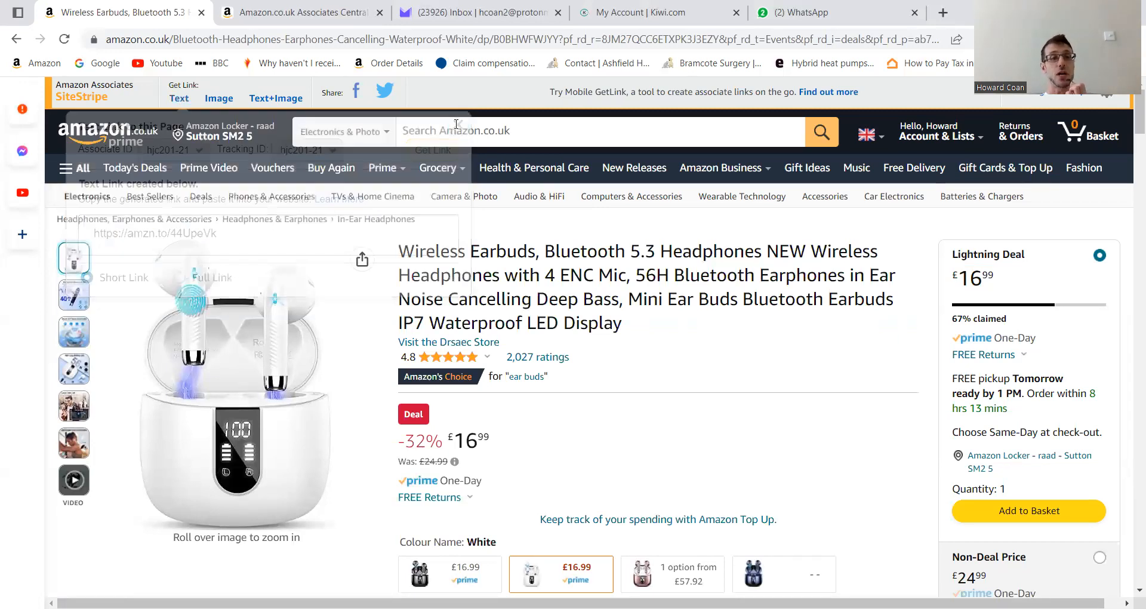
Step: Generate the SiteStripe medium-size image link HTML for the earbuds, then dismiss the popup
click(217, 98)
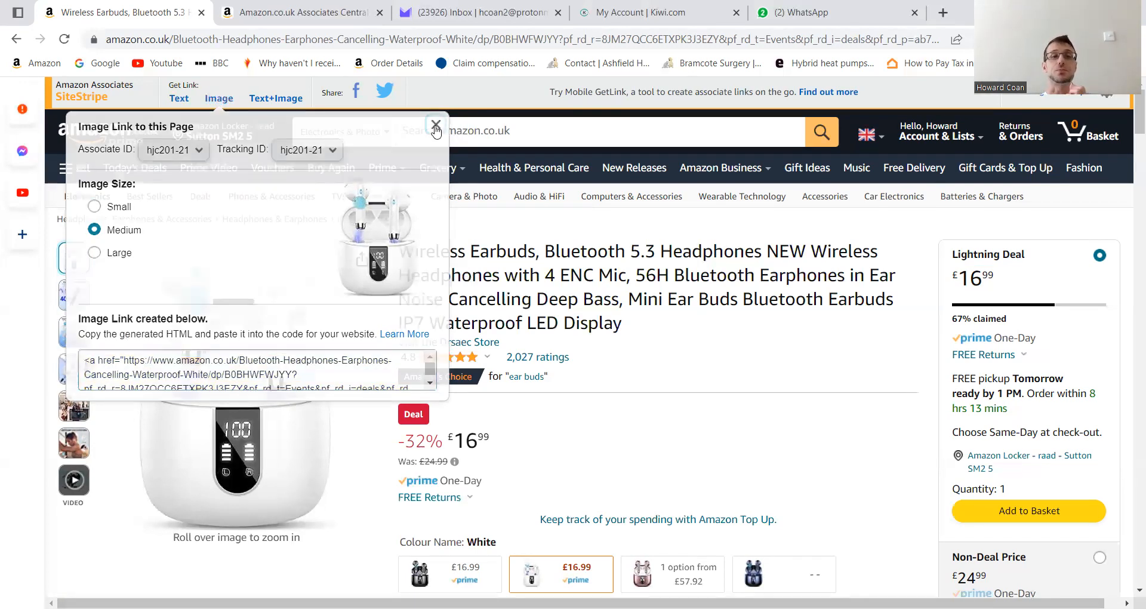
click(436, 124)
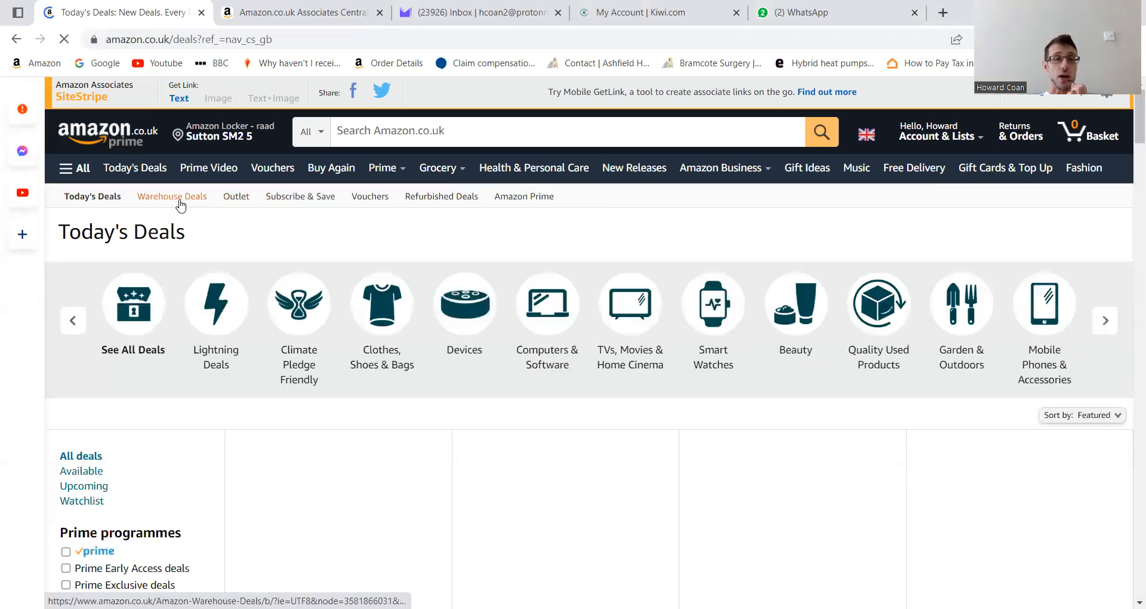
Step: Open Warehouse Deals and browse the Amazon Warehouse used and returned products page
click(172, 196)
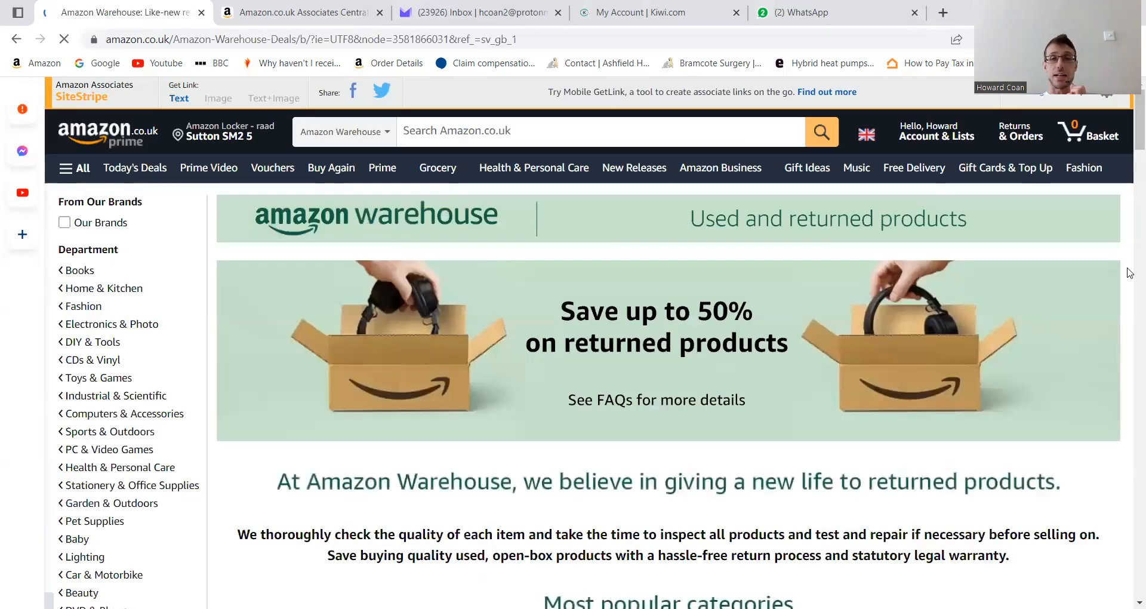
scroll(down, 3)
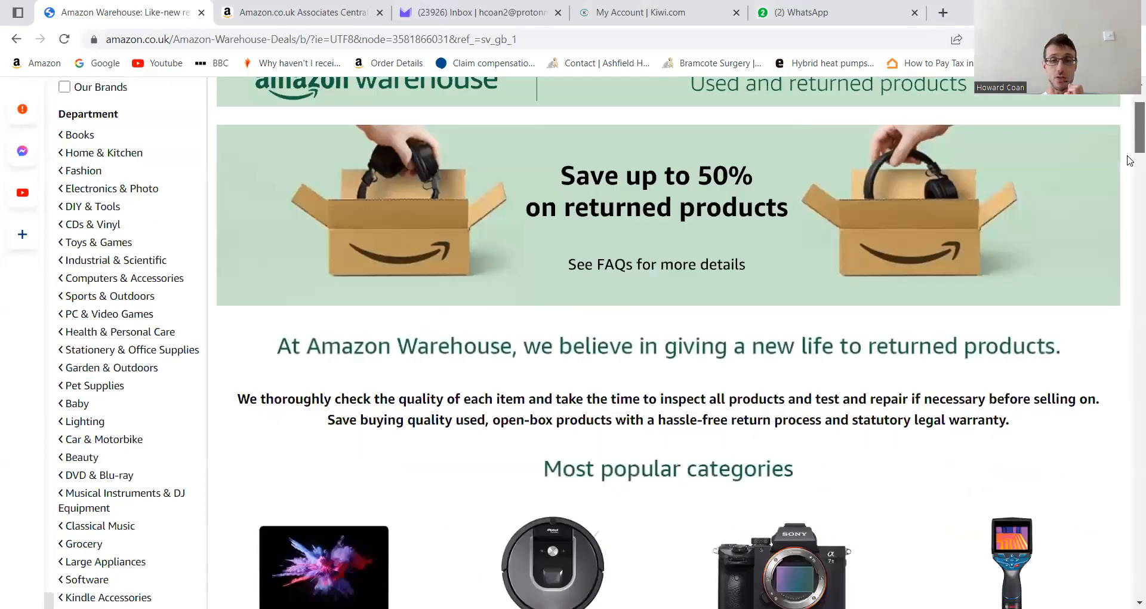
scroll(down, 3)
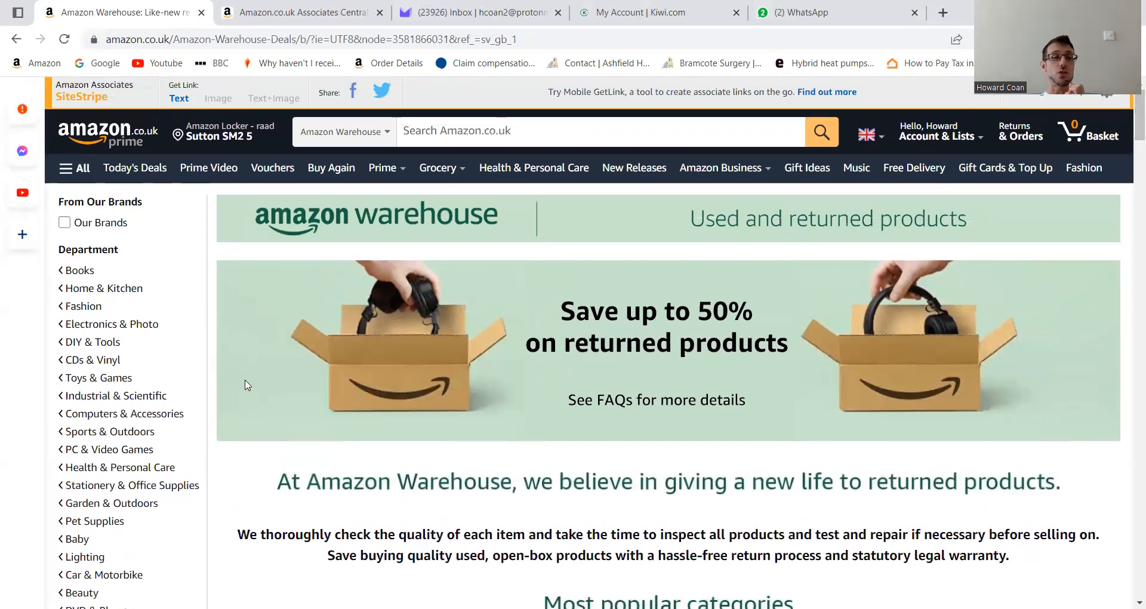
mouse_move(92, 341)
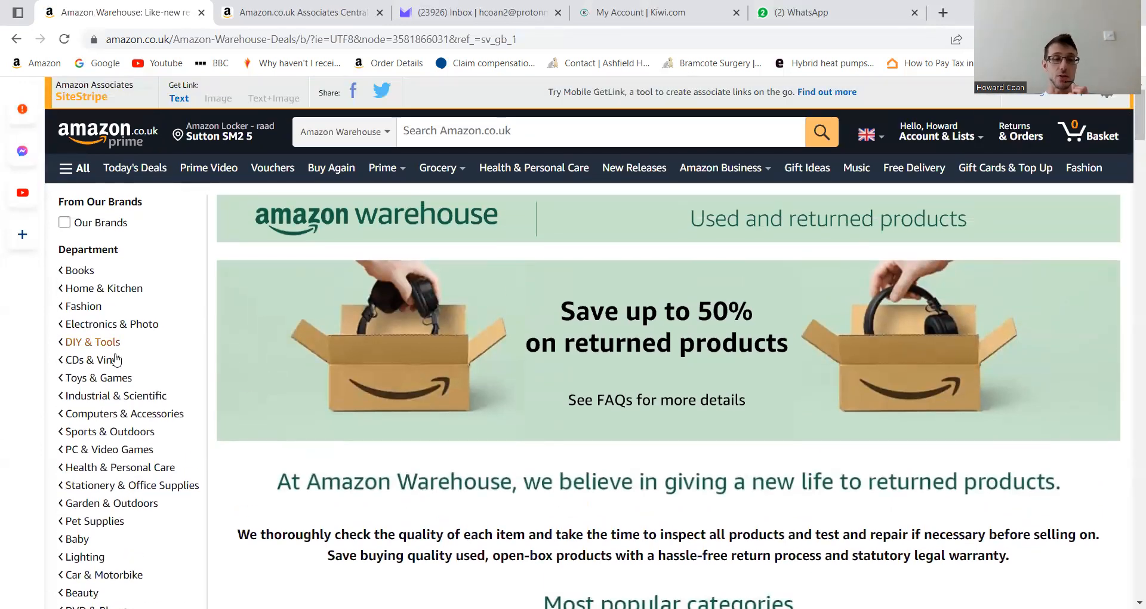
mouse_move(406, 243)
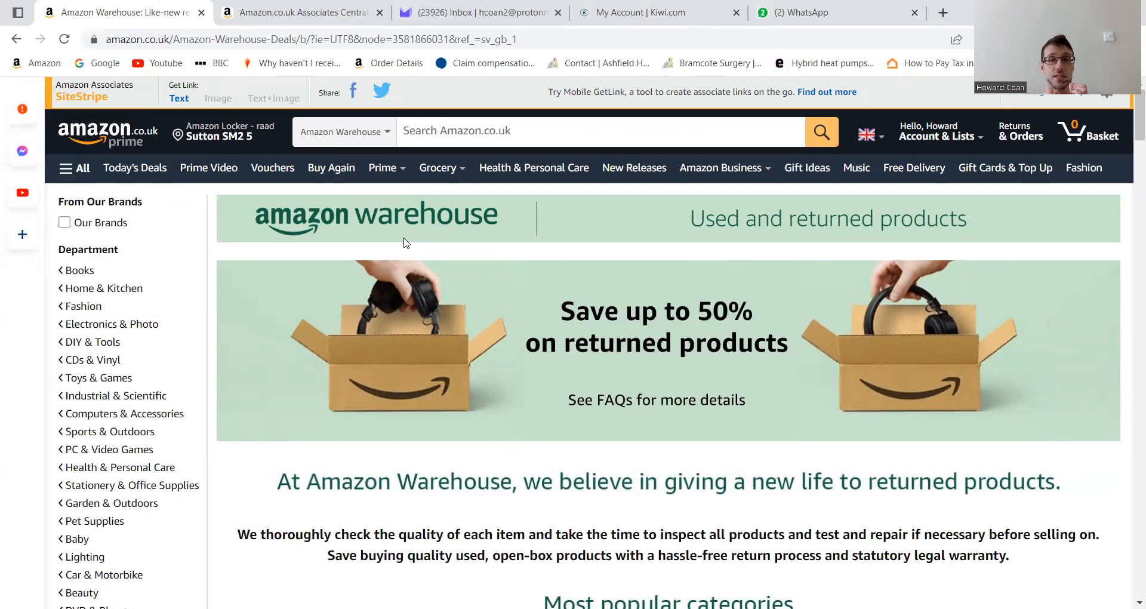
mouse_move(375, 158)
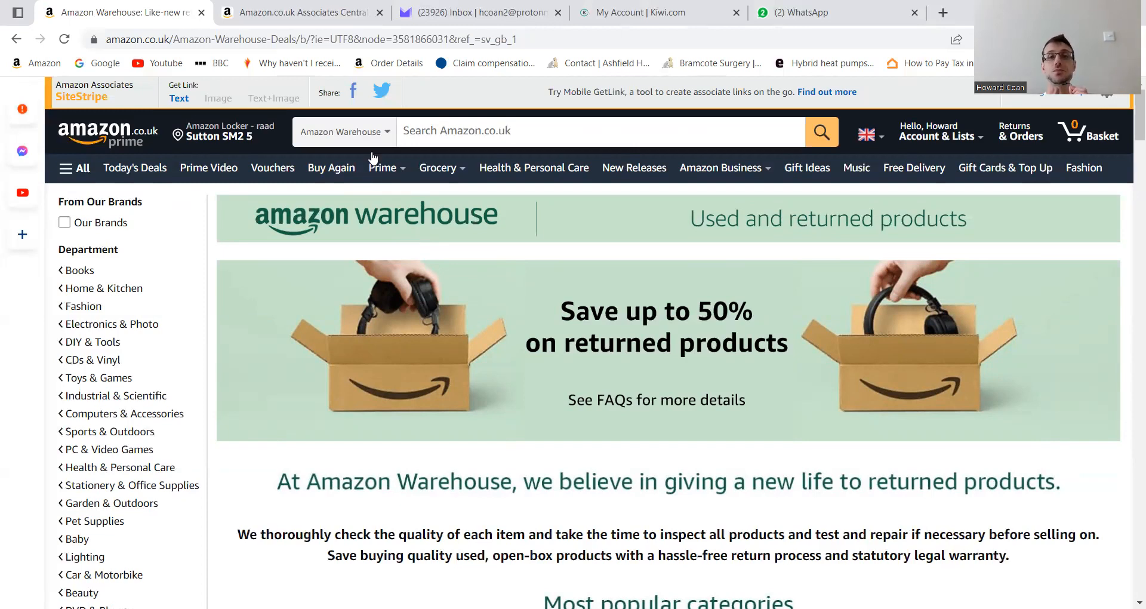